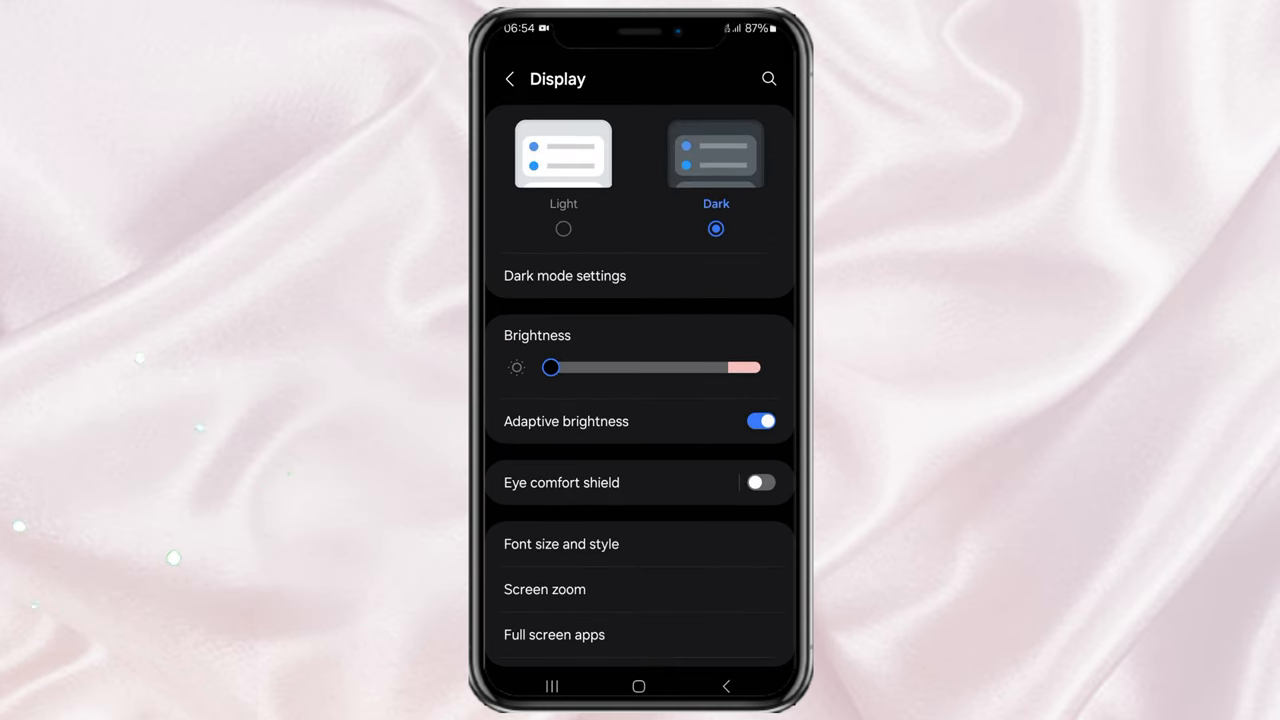
Step: Reach the Font style list from Display via Font size and style, Default still selected
left_click(561, 544)
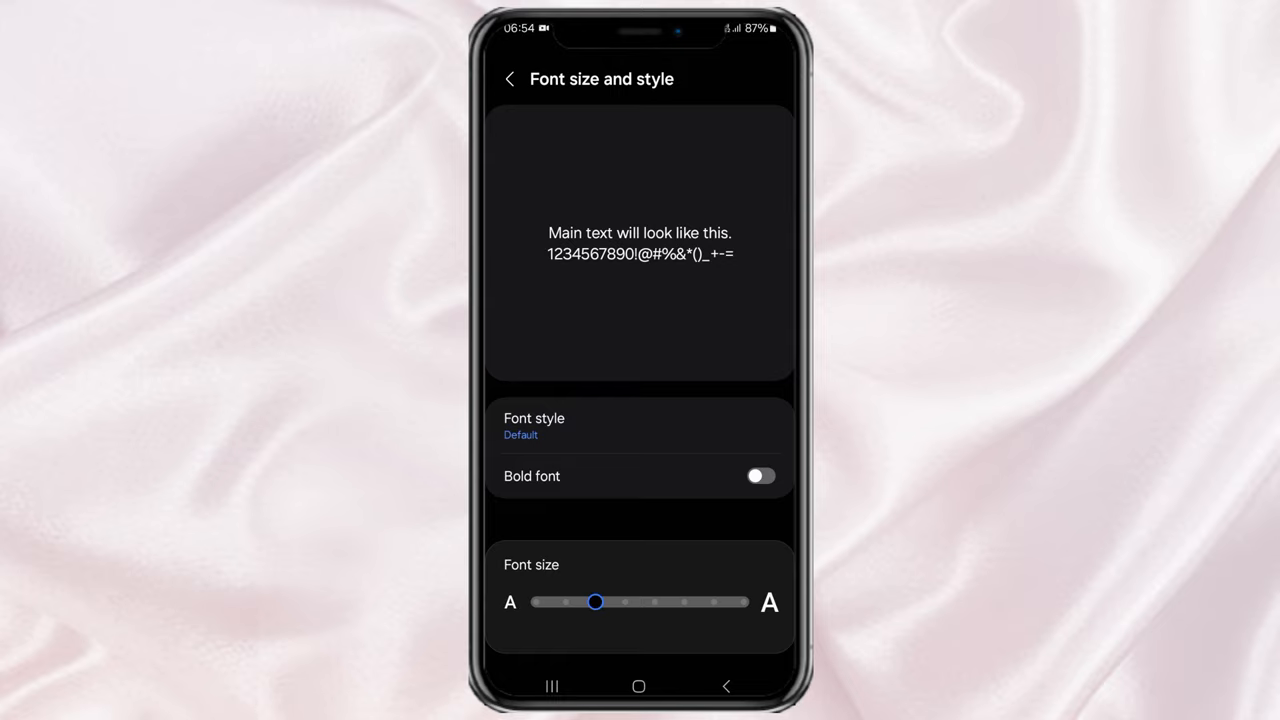
left_click(534, 425)
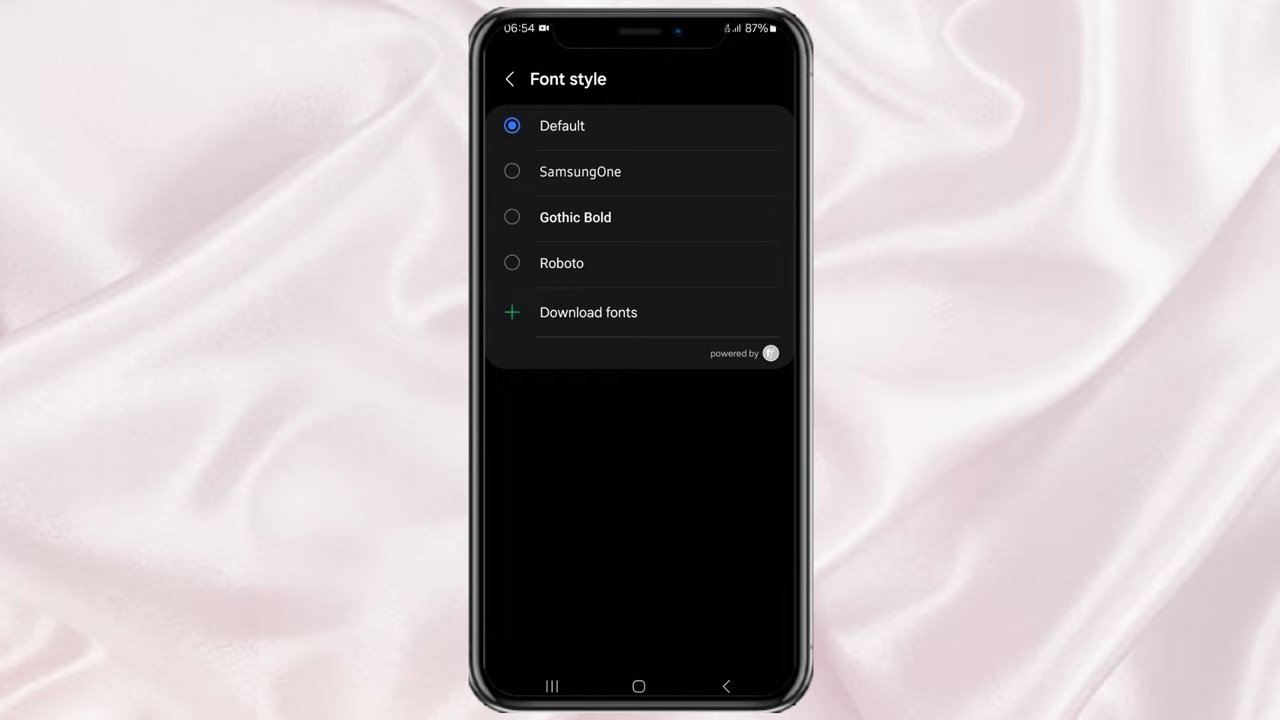
Step: Browse the Download fonts catalogue in Galaxy Store and go to the Cool Jazz font page
left_click(588, 312)
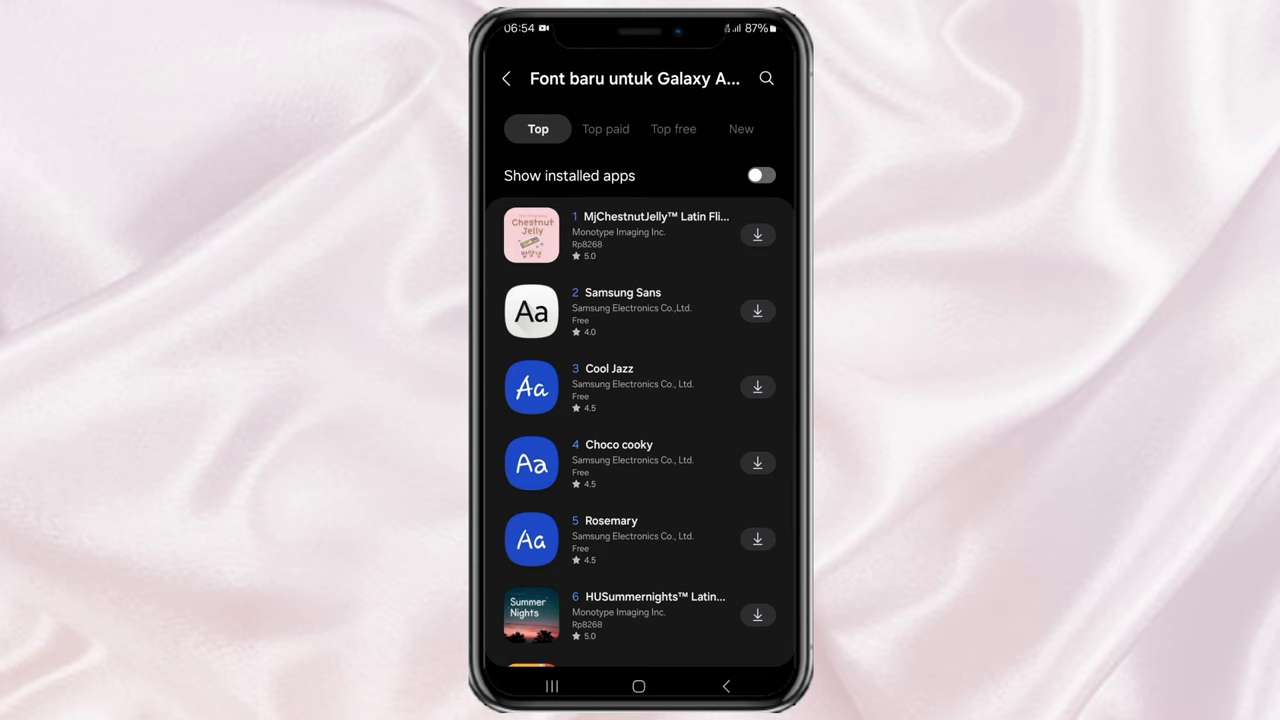
scroll("down", 3)
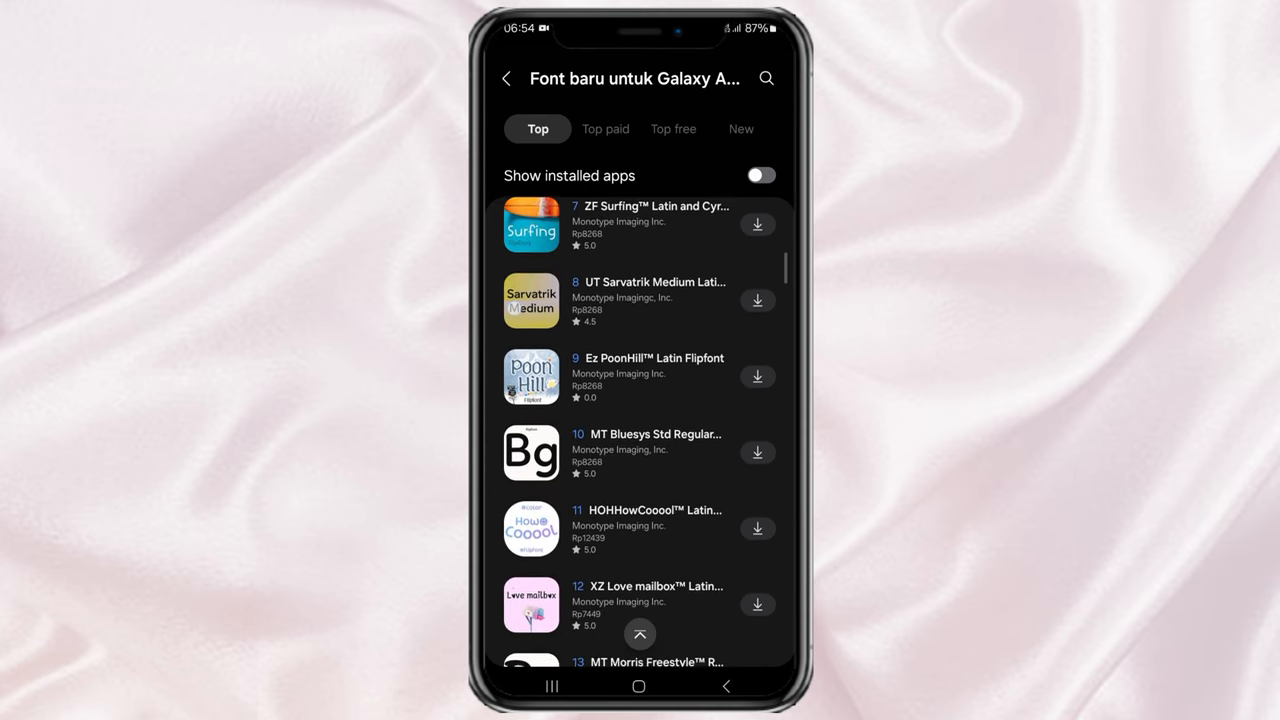
scroll("up", 3)
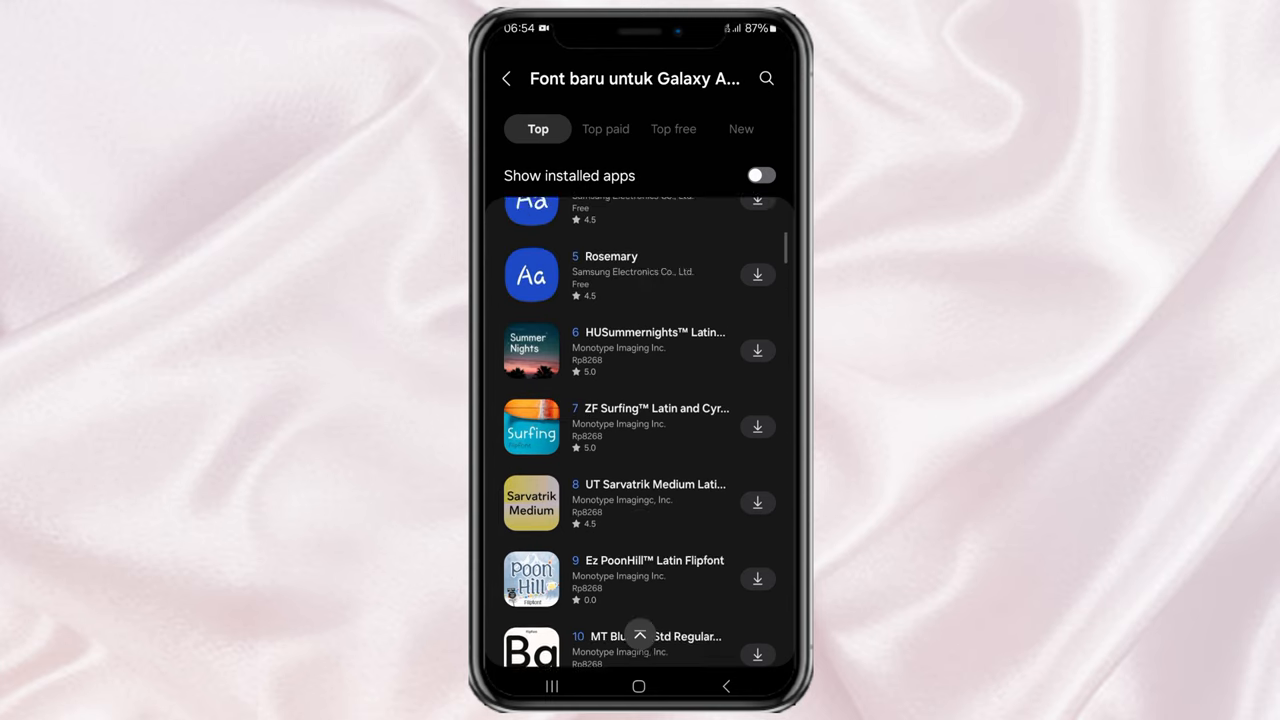
scroll("up", 3)
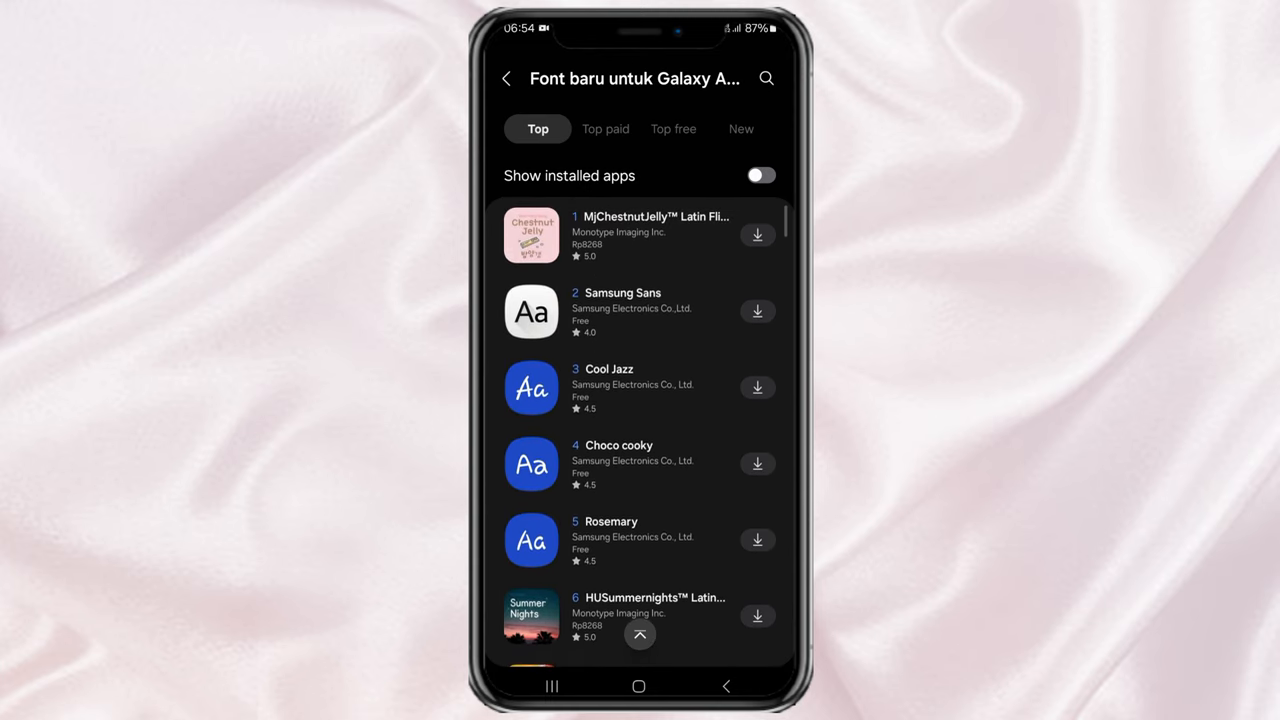
left_click(607, 388)
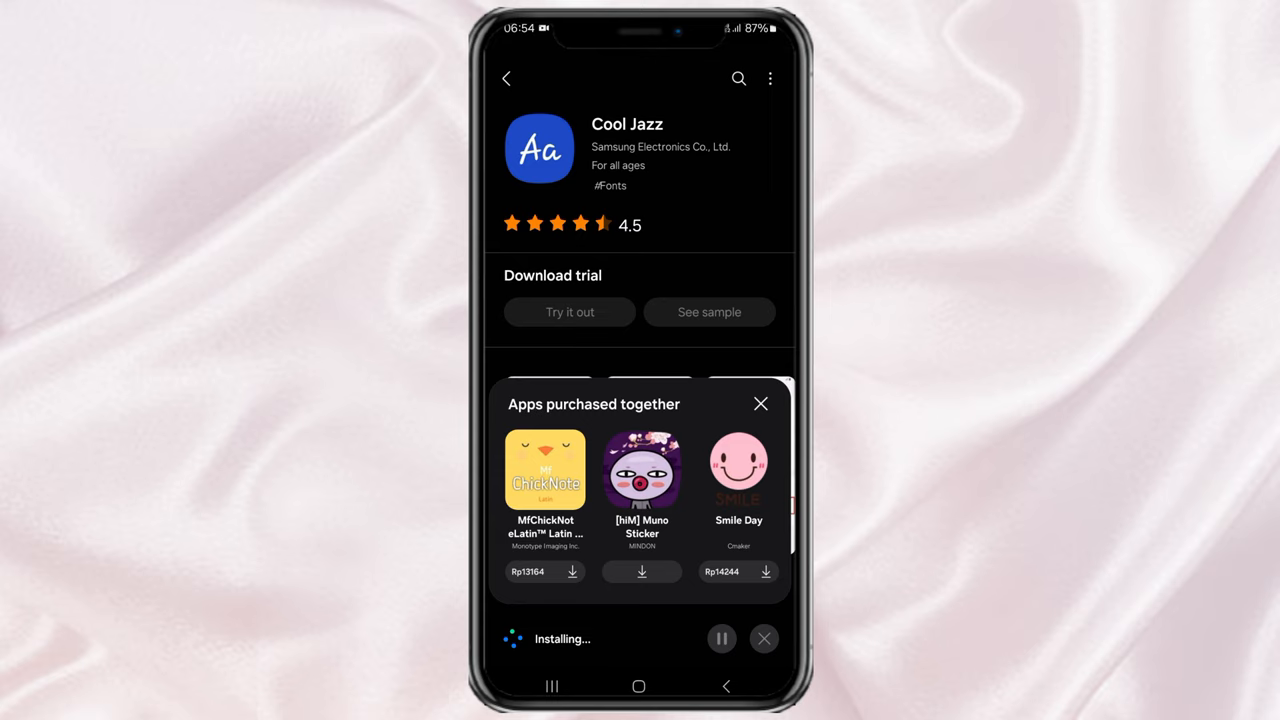
Step: Install the free Cool Jazz font and apply it as the system font style
left_click(760, 404)
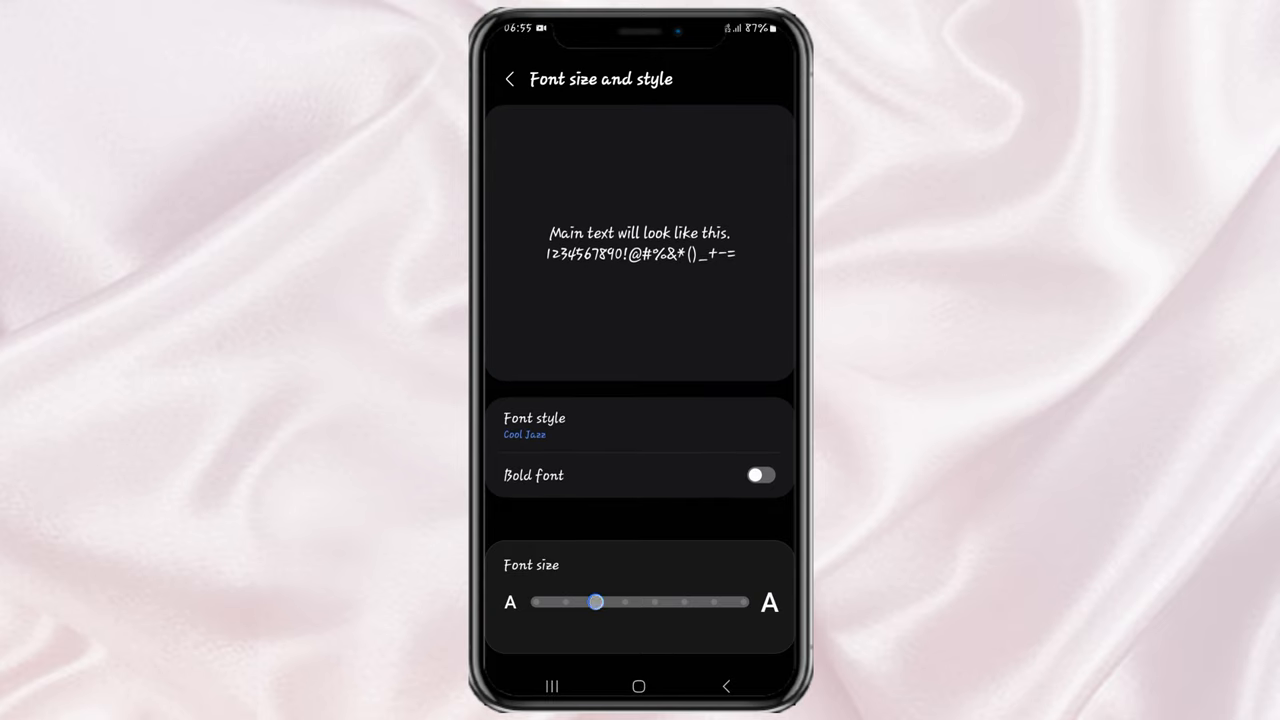
Step: Settle the Font size slider one notch larger and go back to the Display menu
left_click_drag(597, 601, 625, 601)
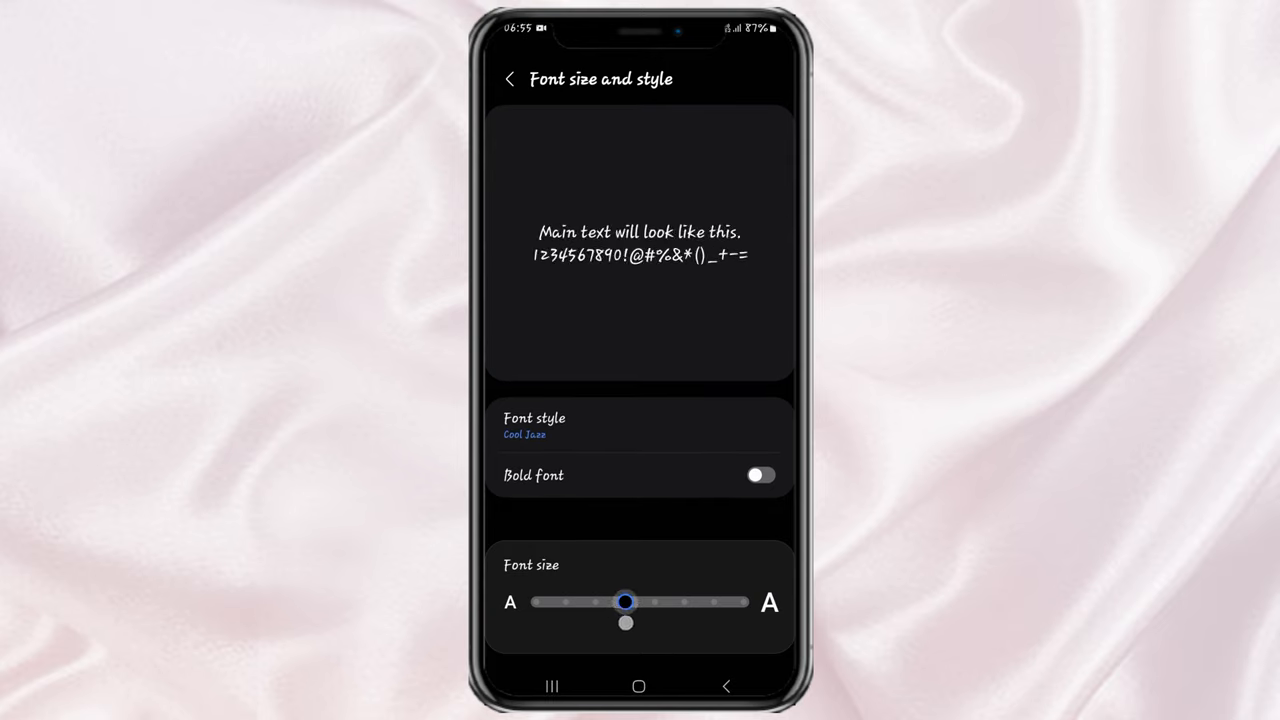
left_click_drag(626, 602, 655, 602)
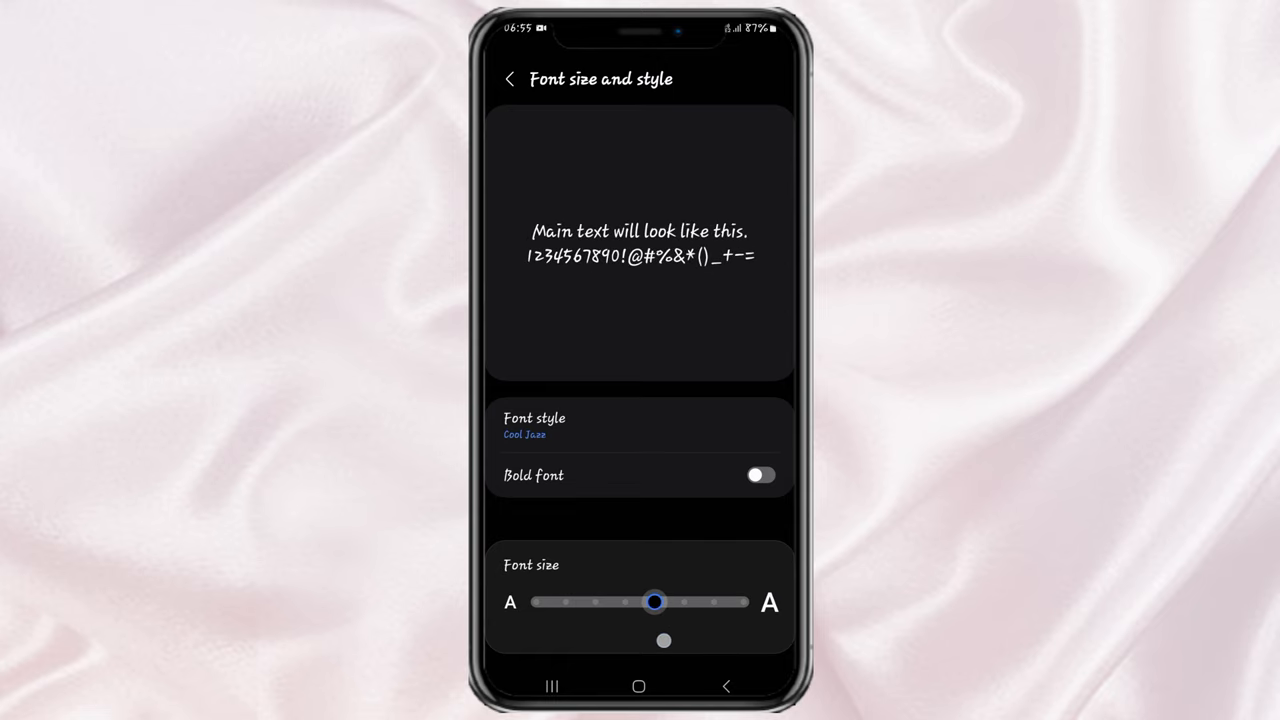
left_click_drag(655, 601, 630, 601)
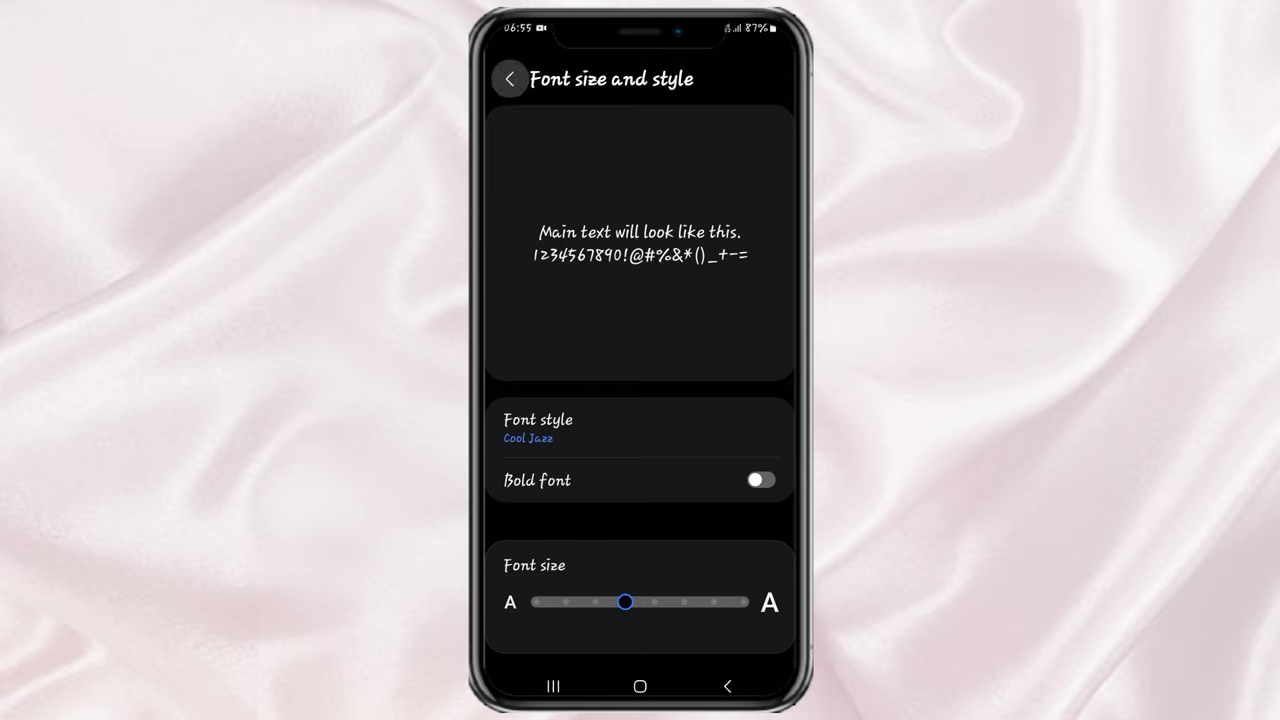
left_click(509, 79)
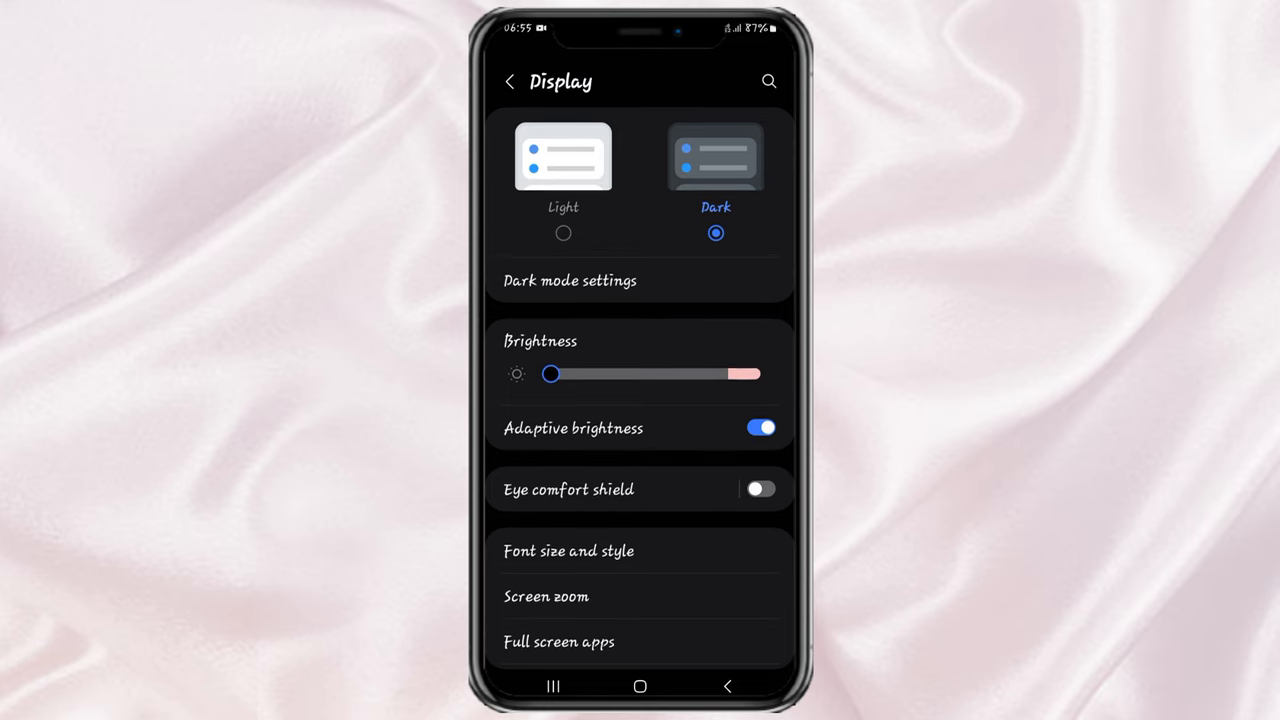